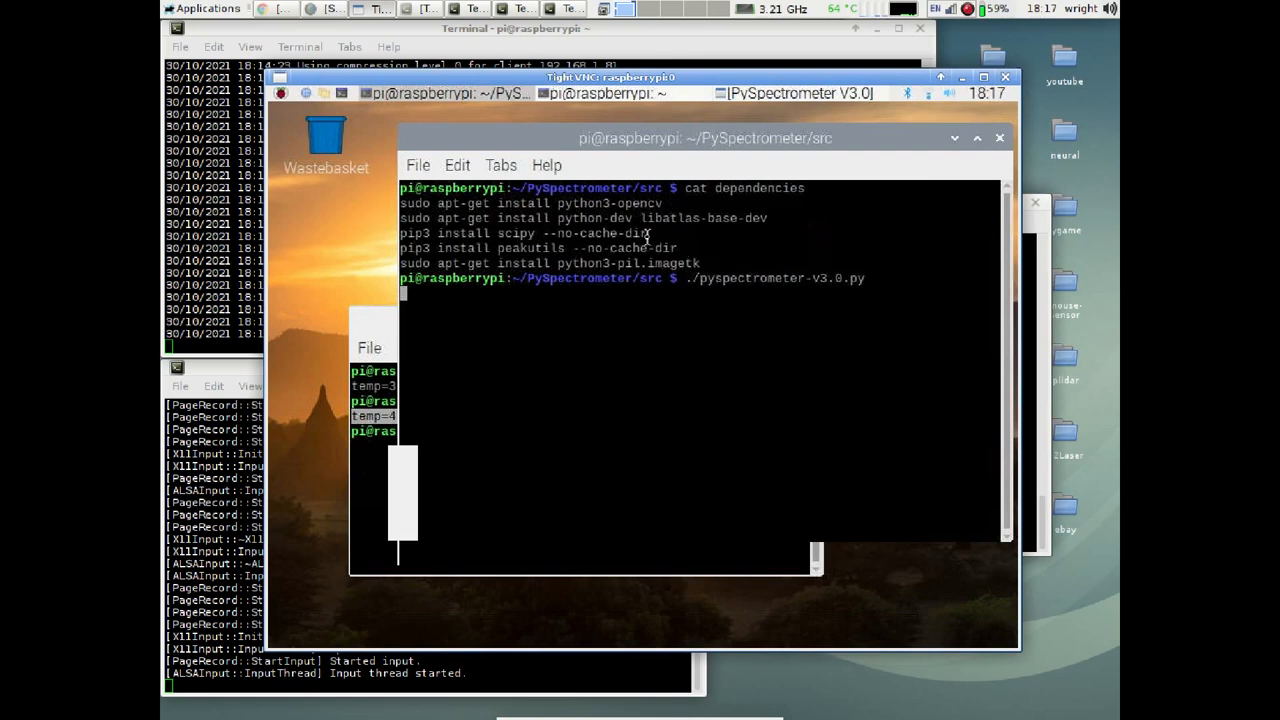
mouse_move(443, 234)
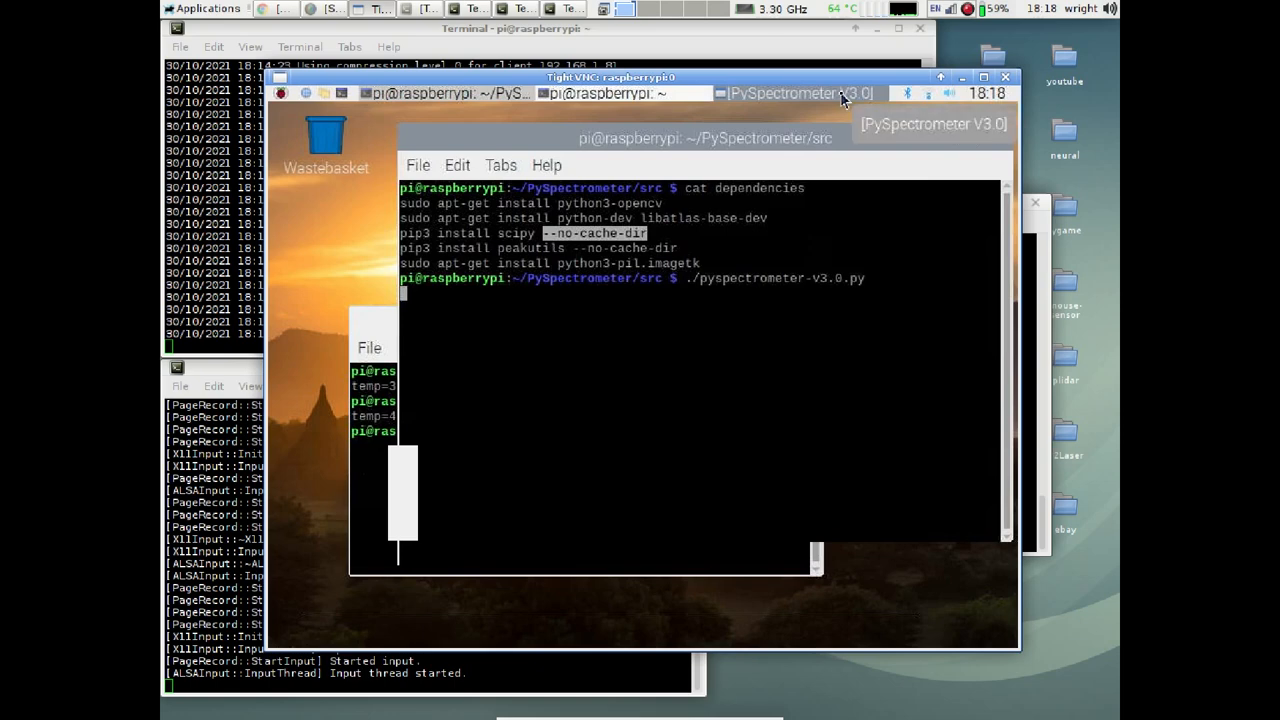
Widen the peak width slider to 99, then settle at 87 so only 448, 548, 617 nm stay labelled.
key("Return")
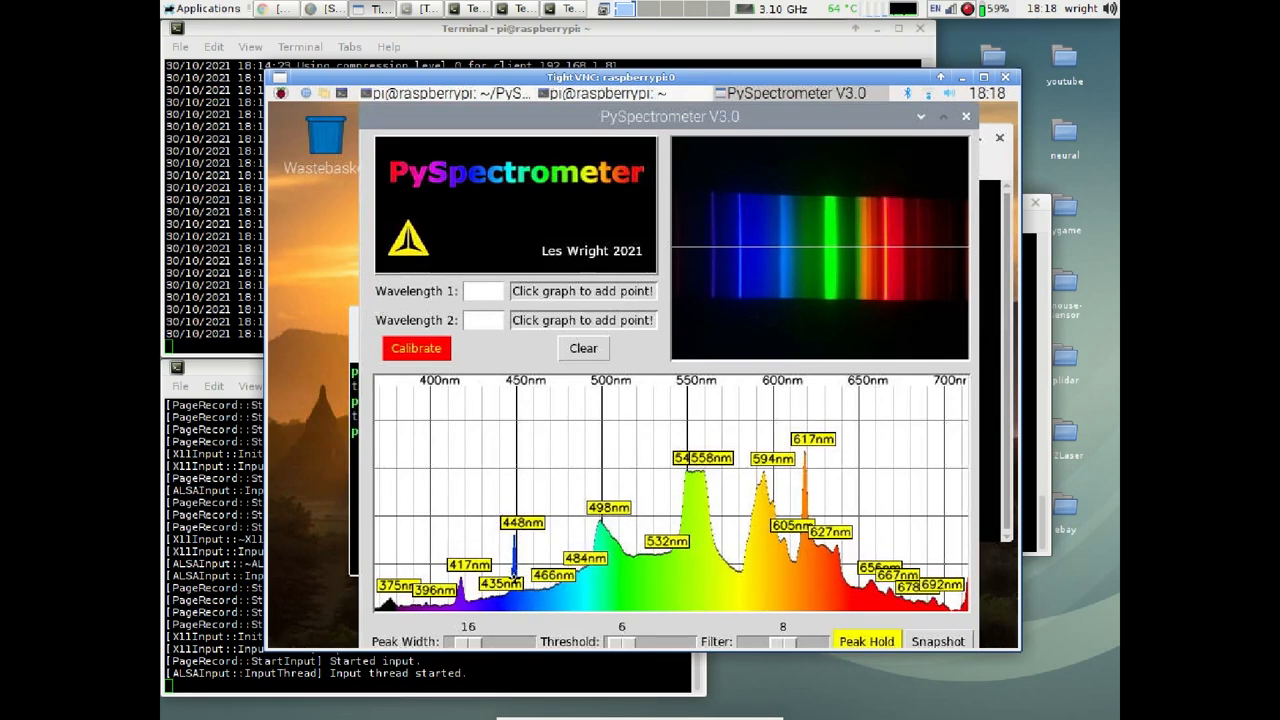
left_click_drag(460, 641, 510, 641)
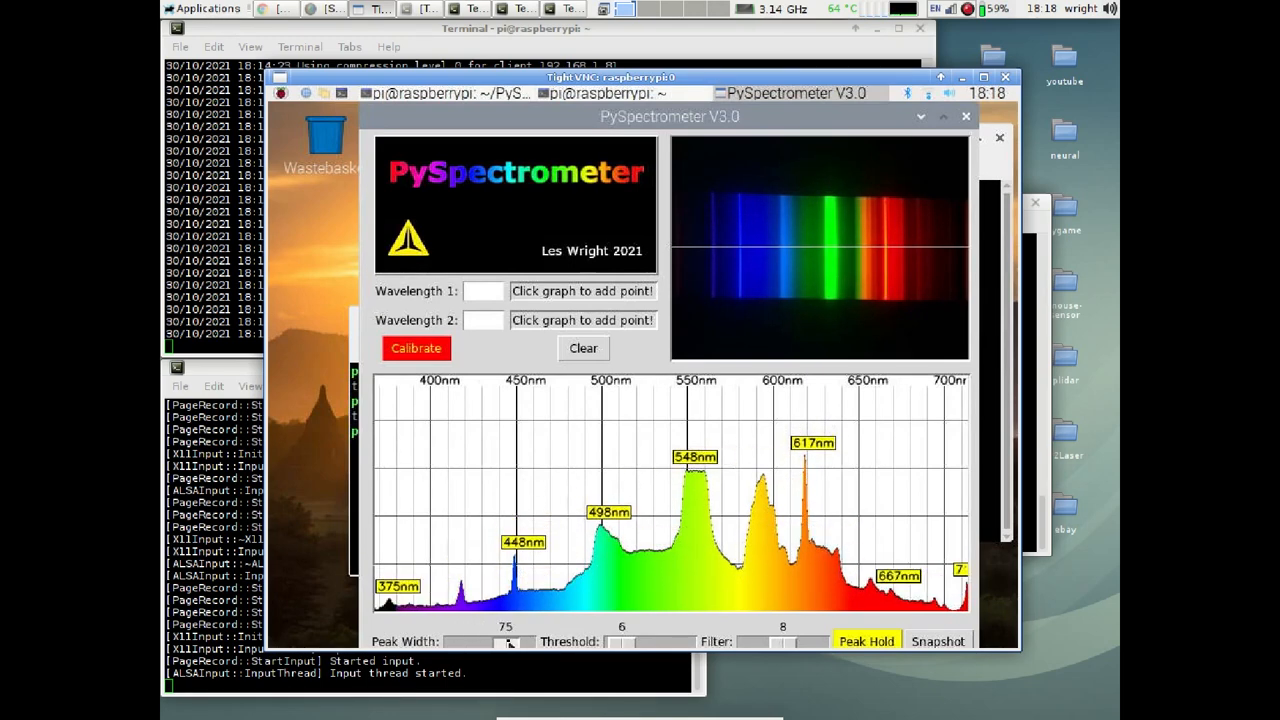
left_click_drag(505, 641, 520, 641)
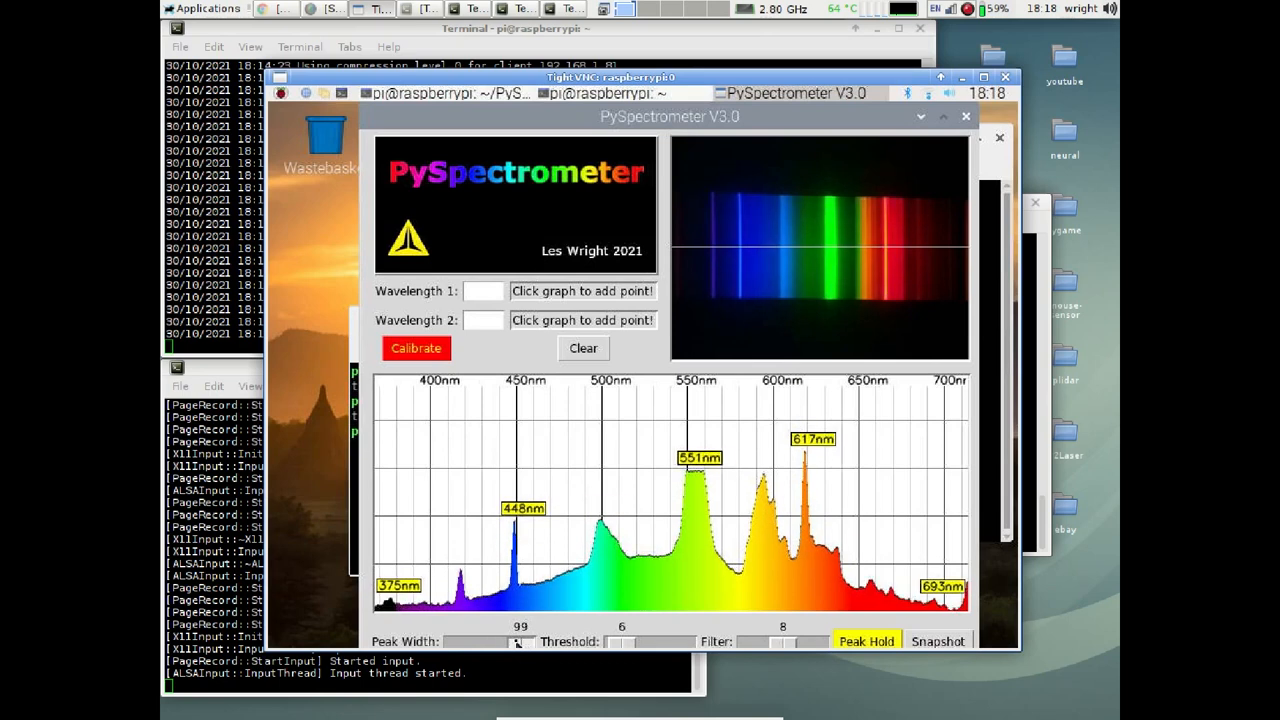
left_click_drag(518, 641, 513, 641)
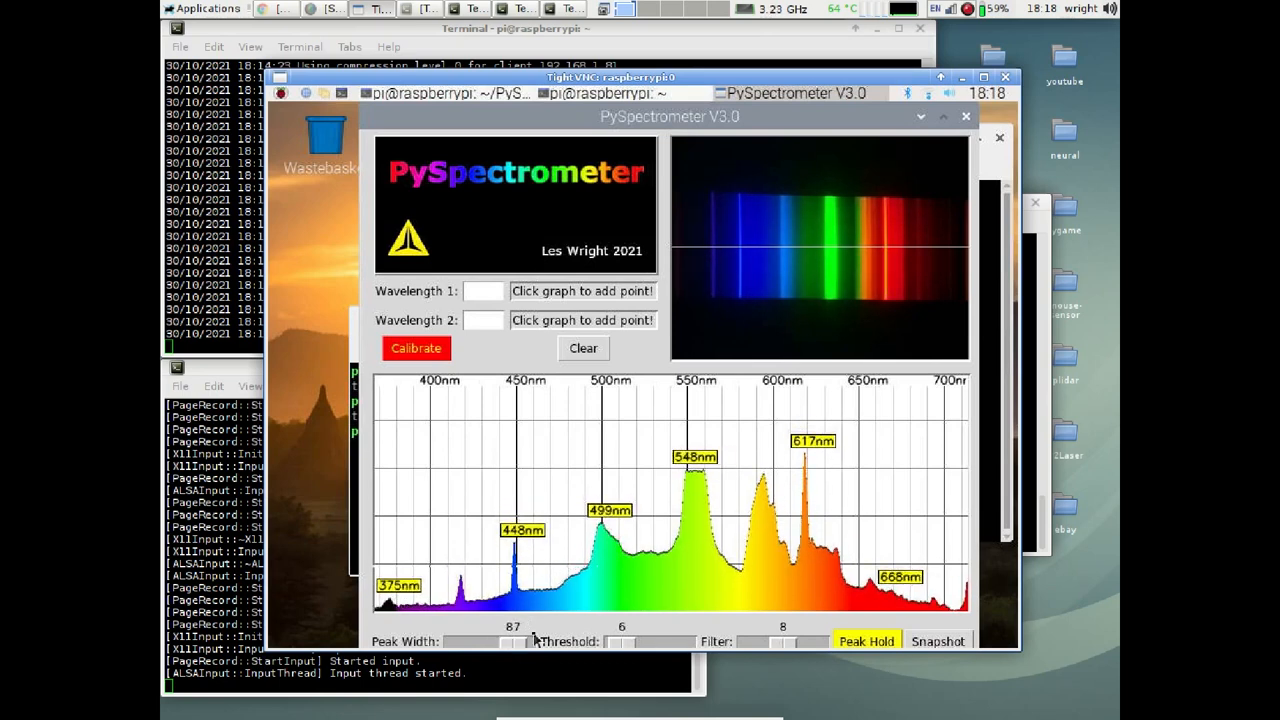